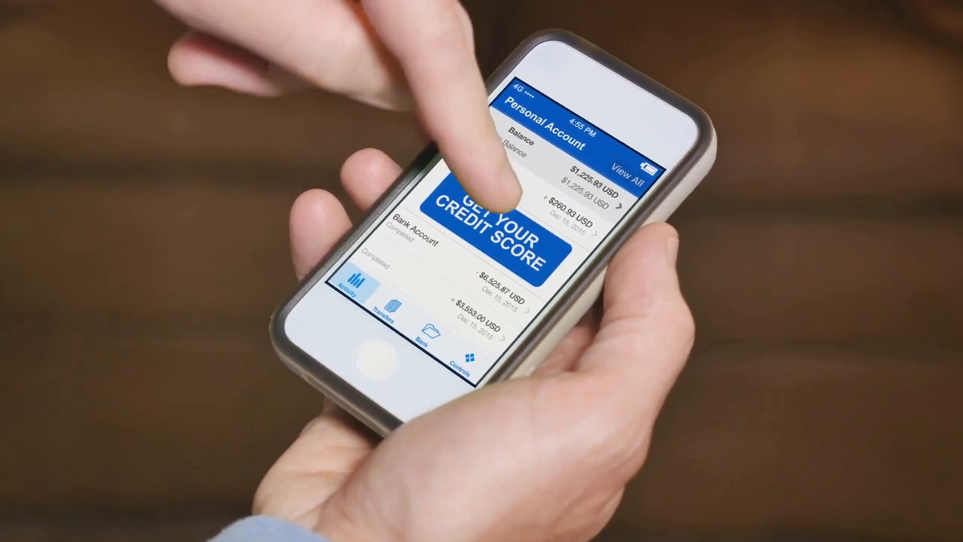
{"action": "left_click", "coordinate": [499, 226]}
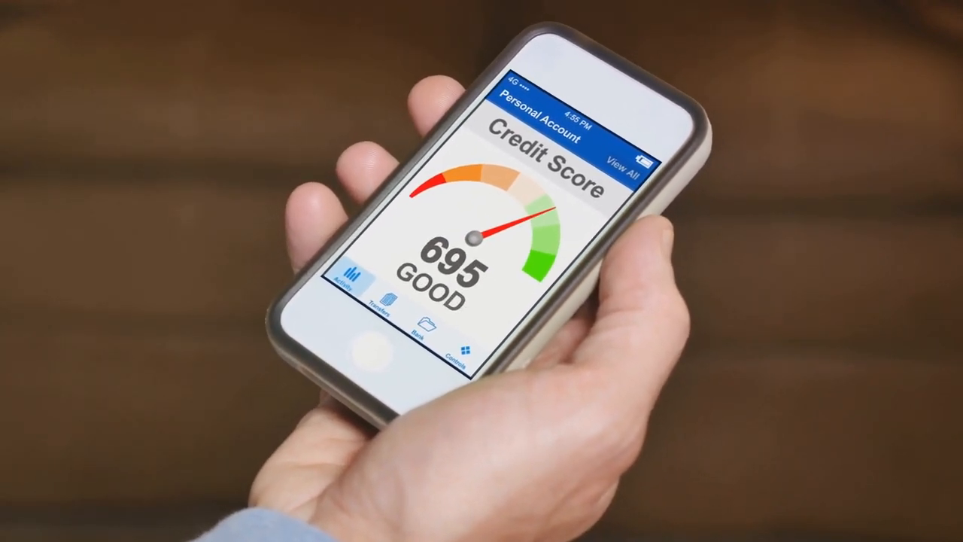